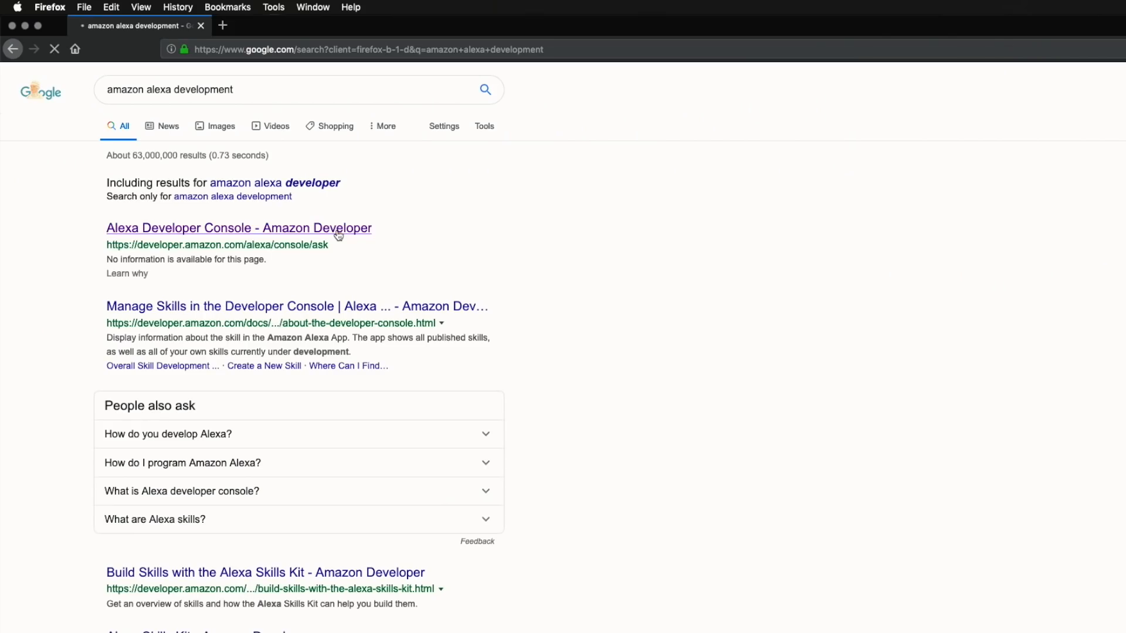
Create a custom skill named 'Pomodoro' with an Alexa-hosted backend
click(239, 228)
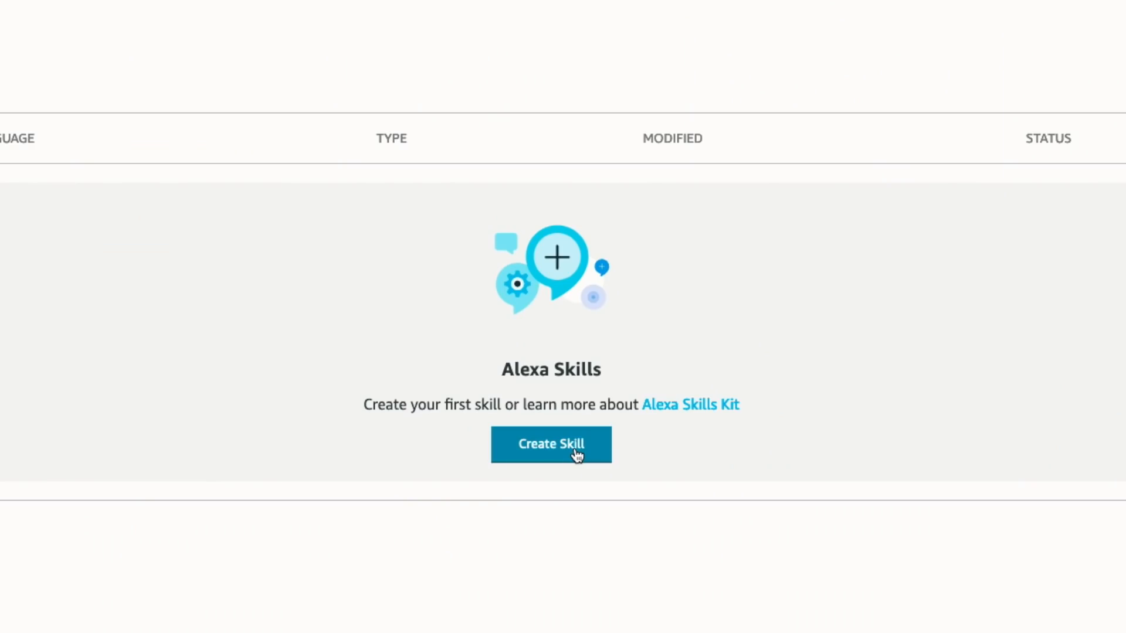
click(550, 443)
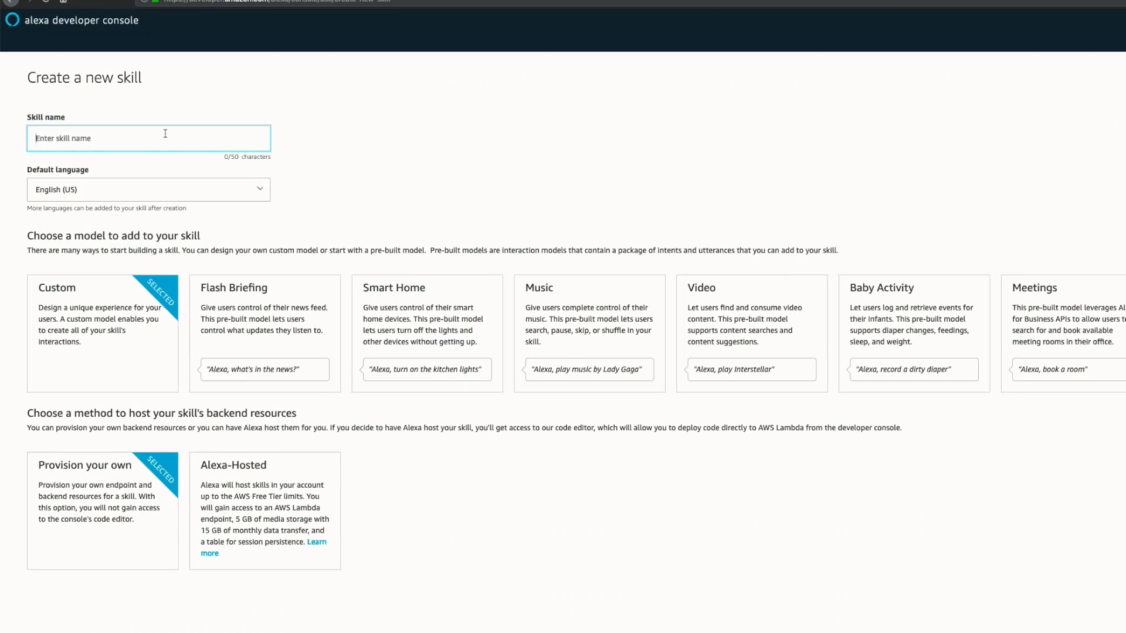
text(Pomodoro)
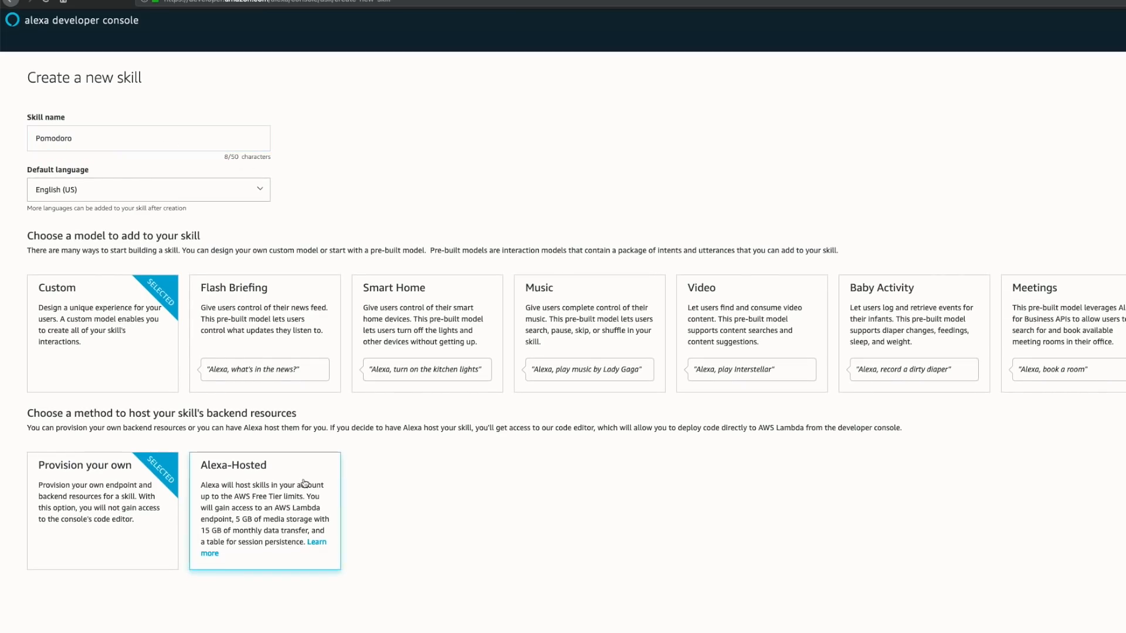
click(265, 503)
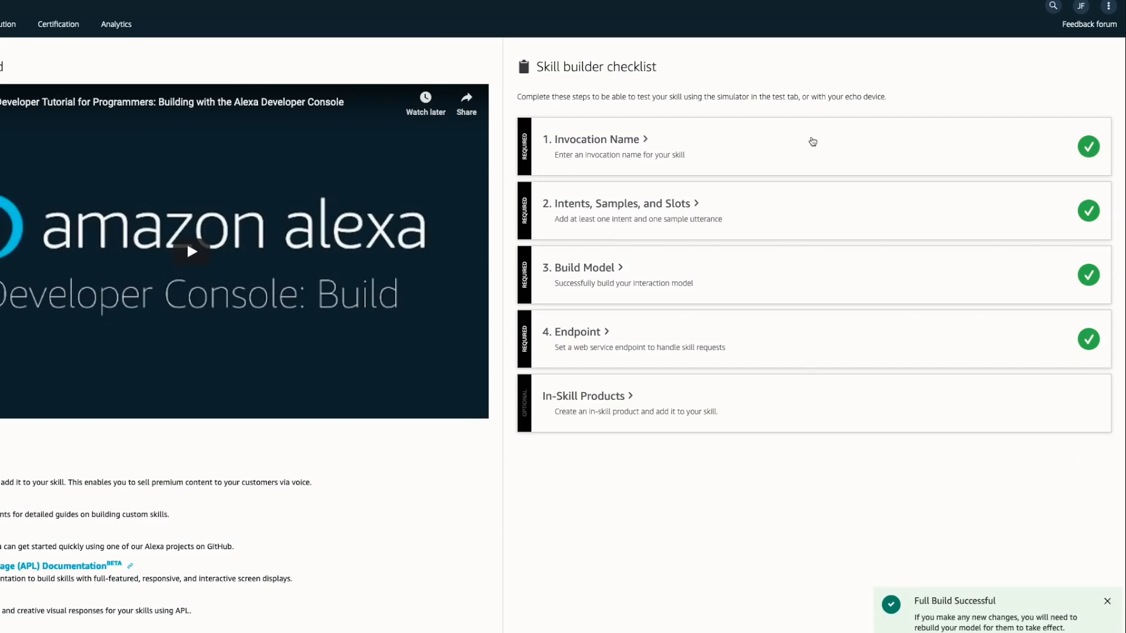
Read the interaction model documentation, then add the custom startPomodoro intent
click(597, 140)
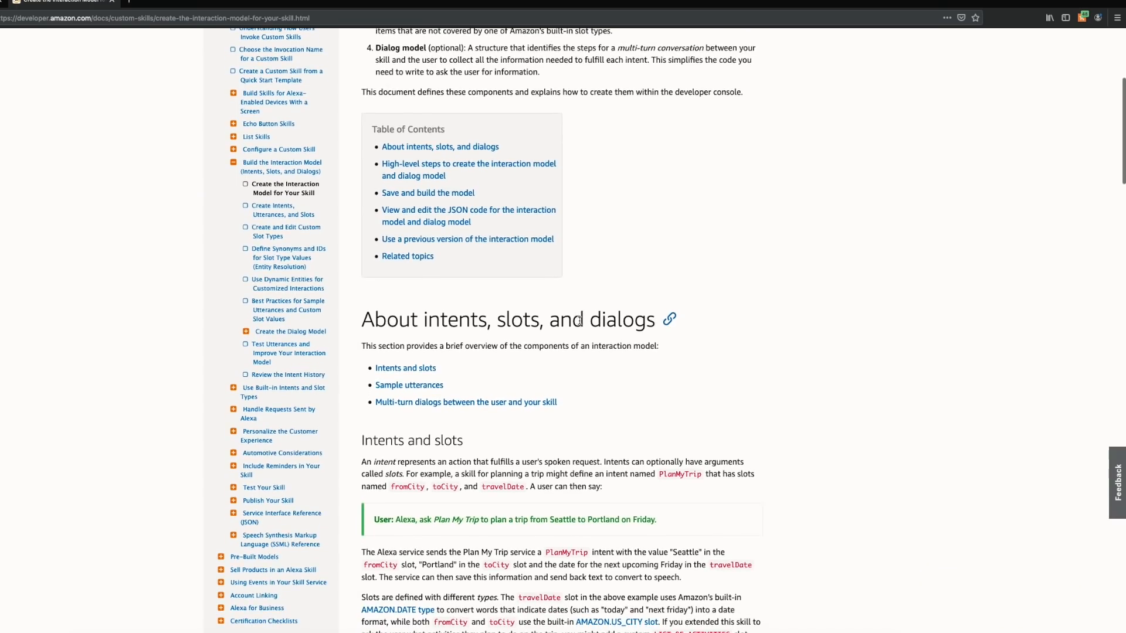
scroll(down, 3)
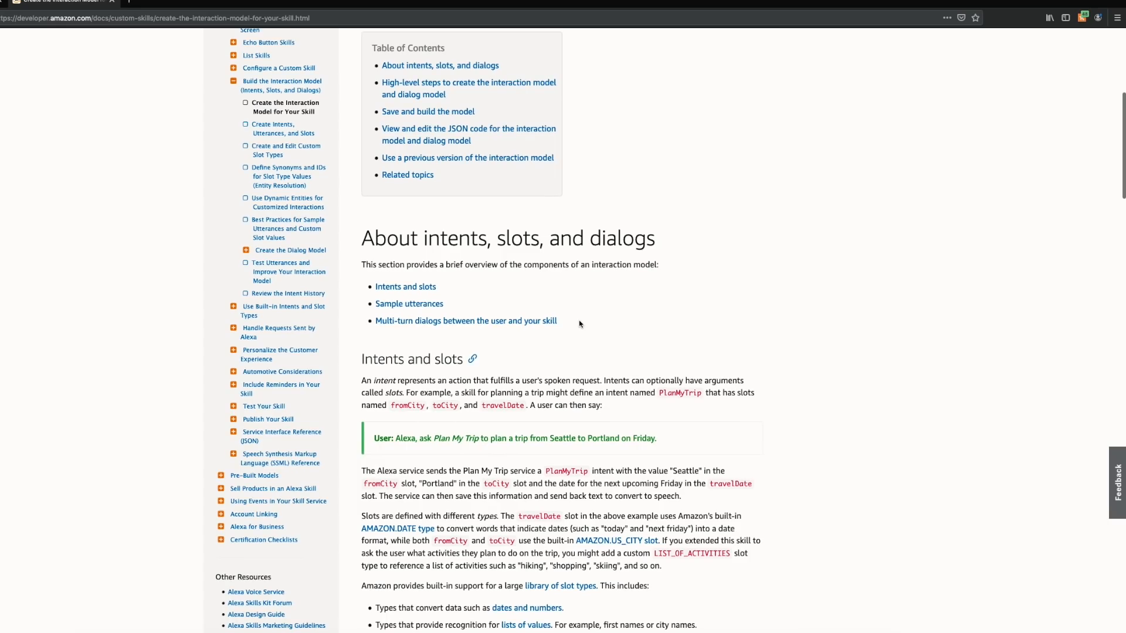
scroll(down, 3)
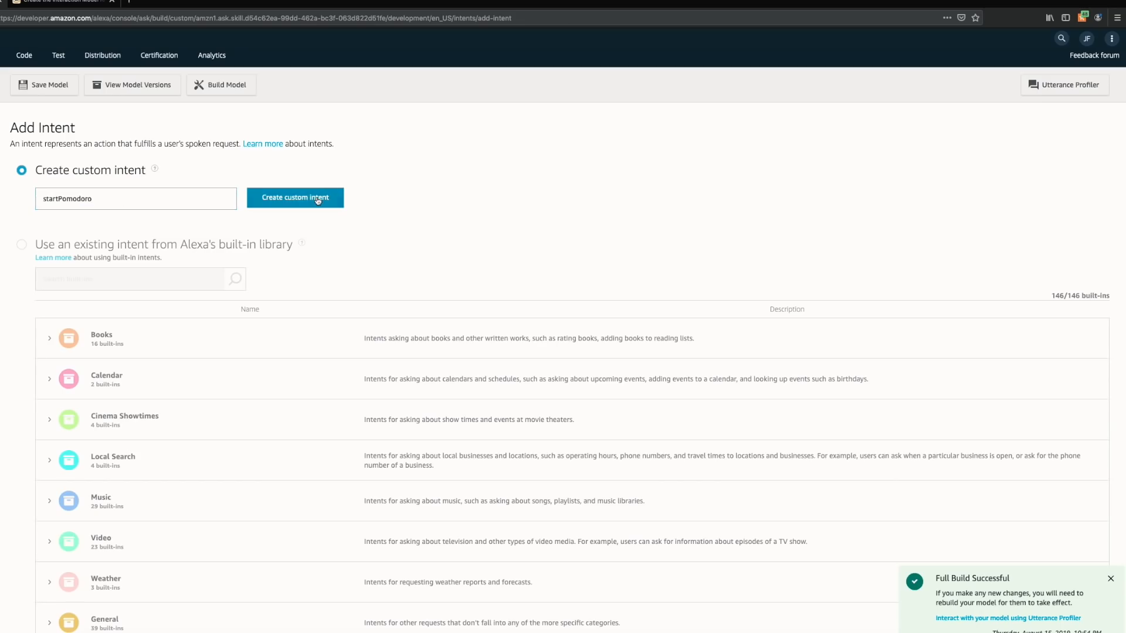
click(294, 198)
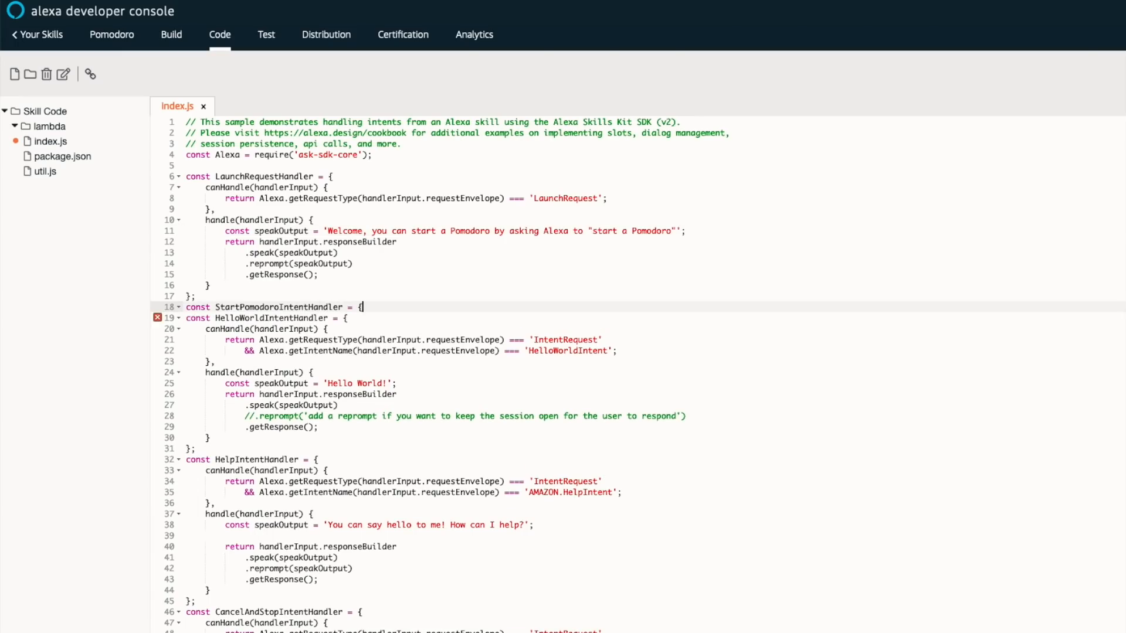
Replace the HelloWorldIntentHandler code with a handler for StartPomodoroIntent
key(enter)
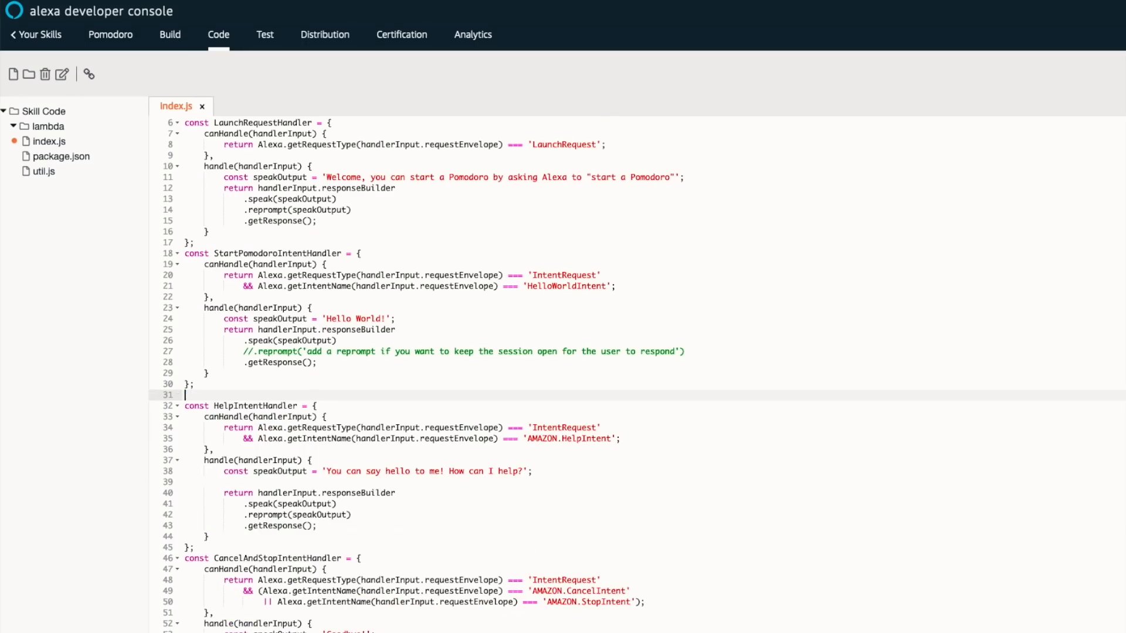
text(StartPomodoro)
text(.speak("Here is where we will start a pomodoro later."))
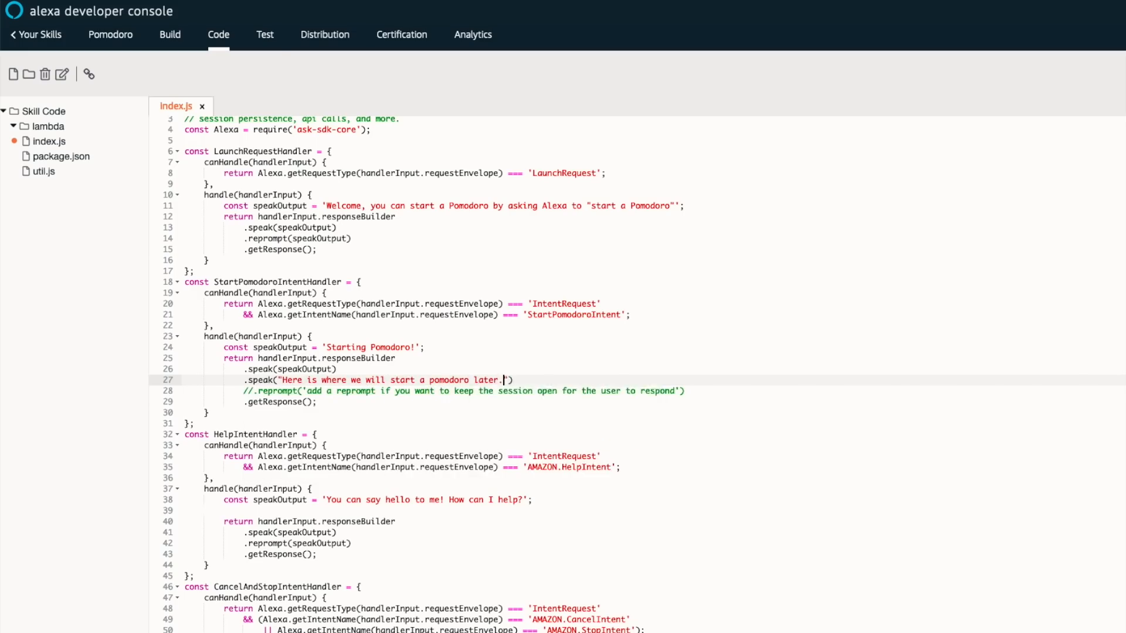
click(265, 35)
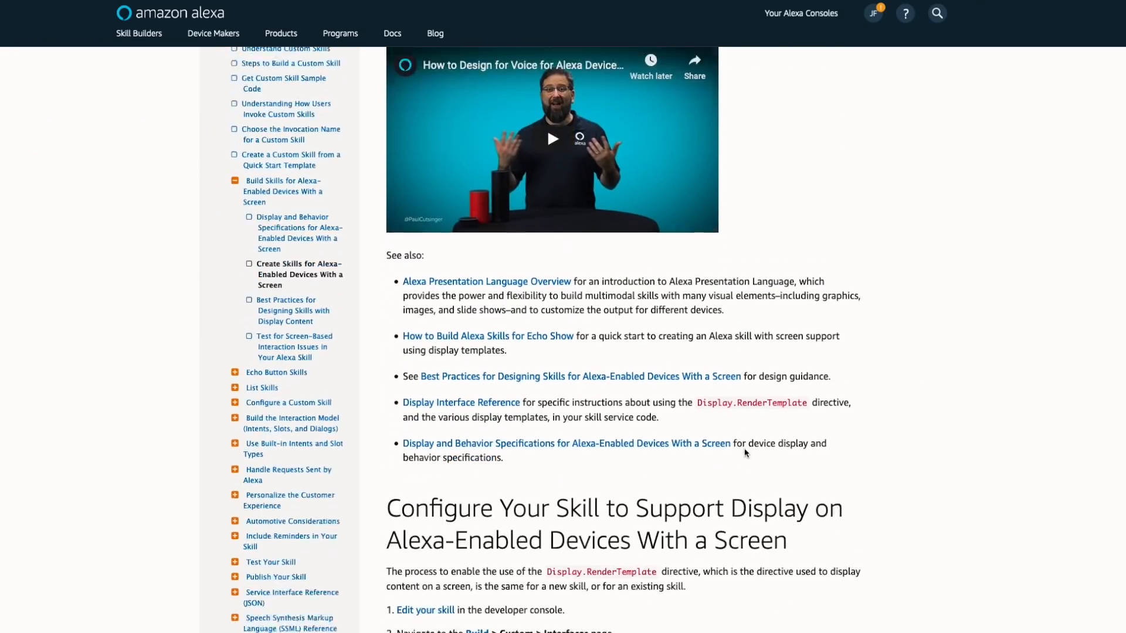
Turn on the Display Interface and Alexa Presentation Language, selecting viewport profiles
scroll(down, 3)
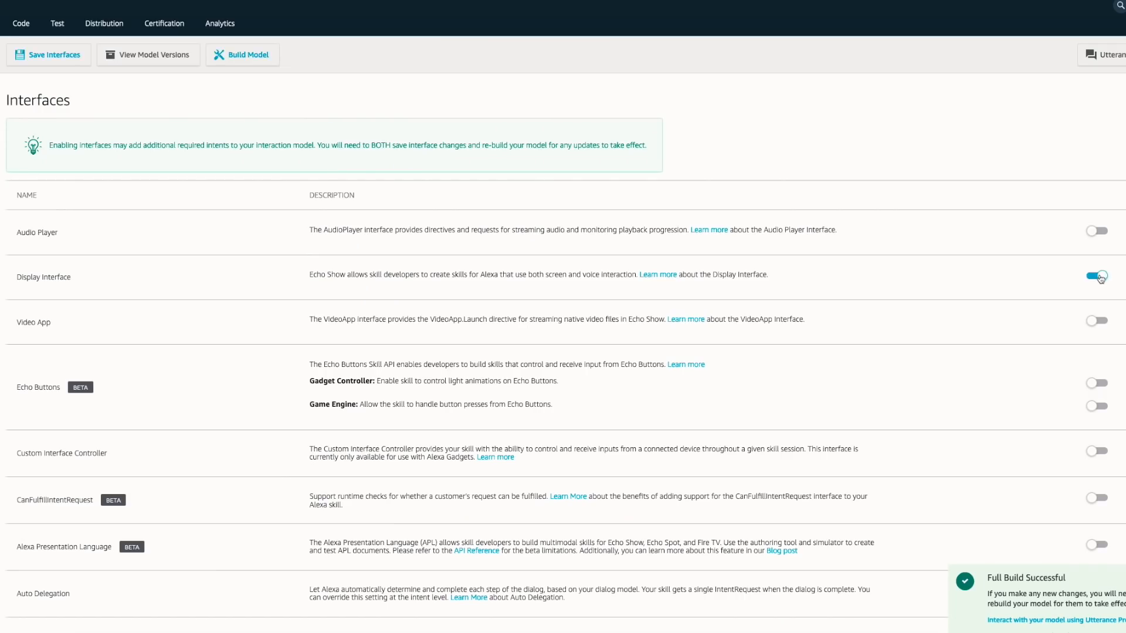
click(22, 23)
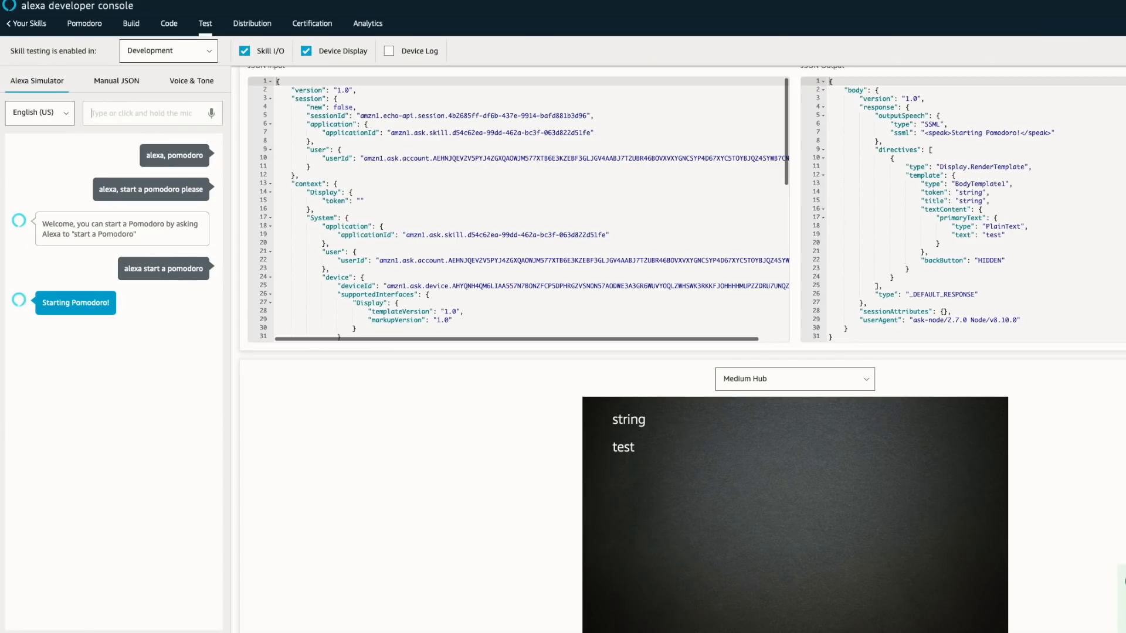
mouse_move(547, 404)
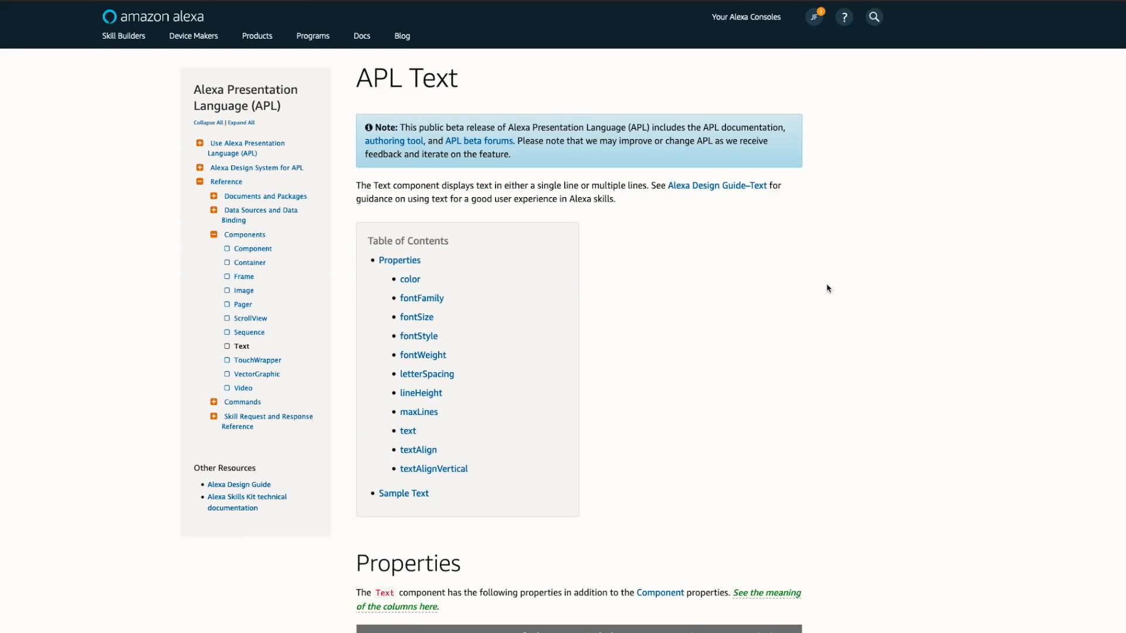
scroll(down, 3)
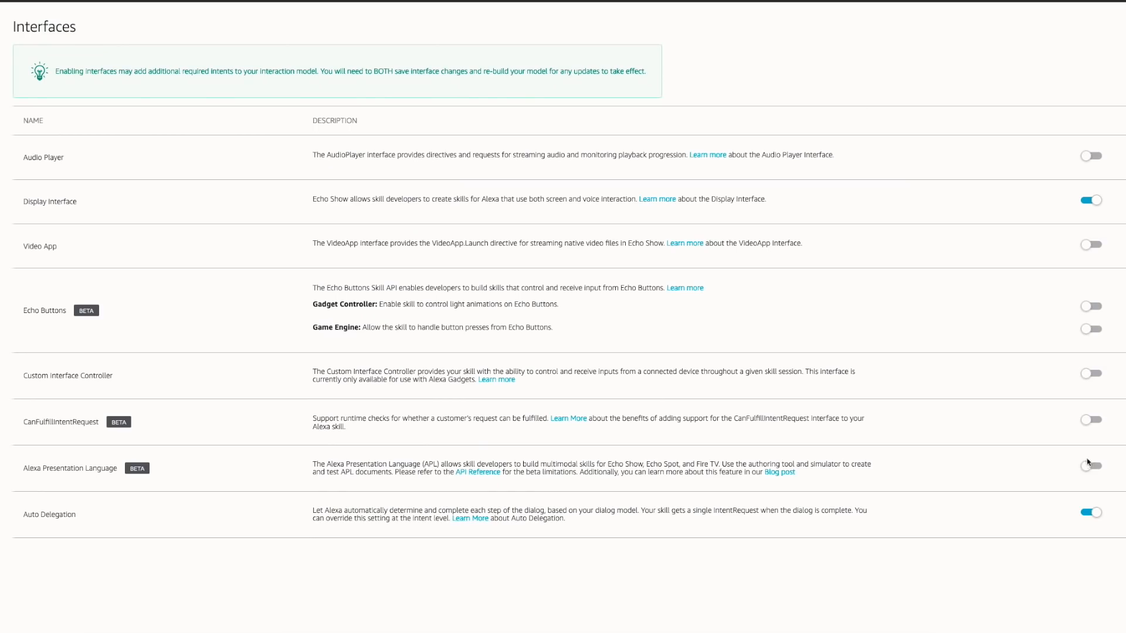
click(1090, 466)
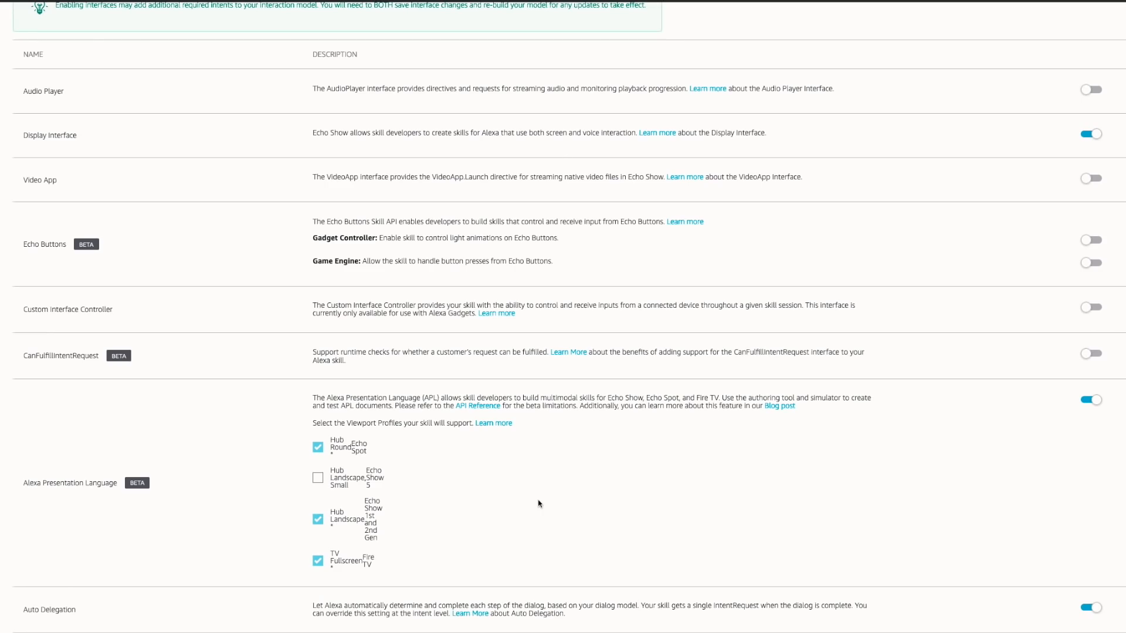
click(317, 477)
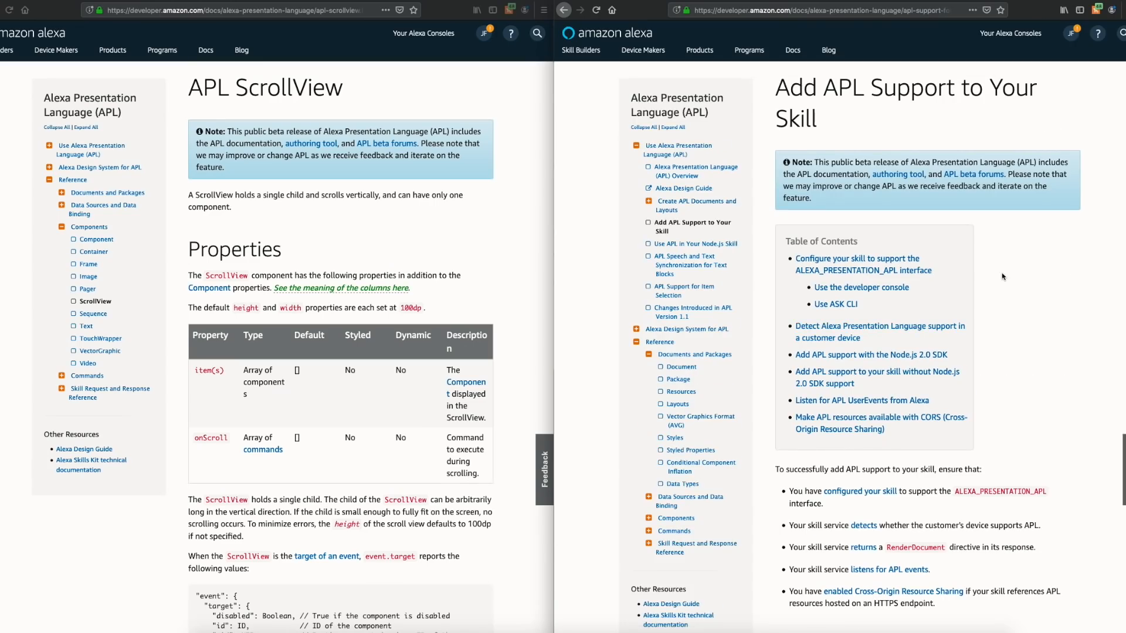
Add the SetValue timerText directive to the handler and export the timer APL template
scroll(down, 3)
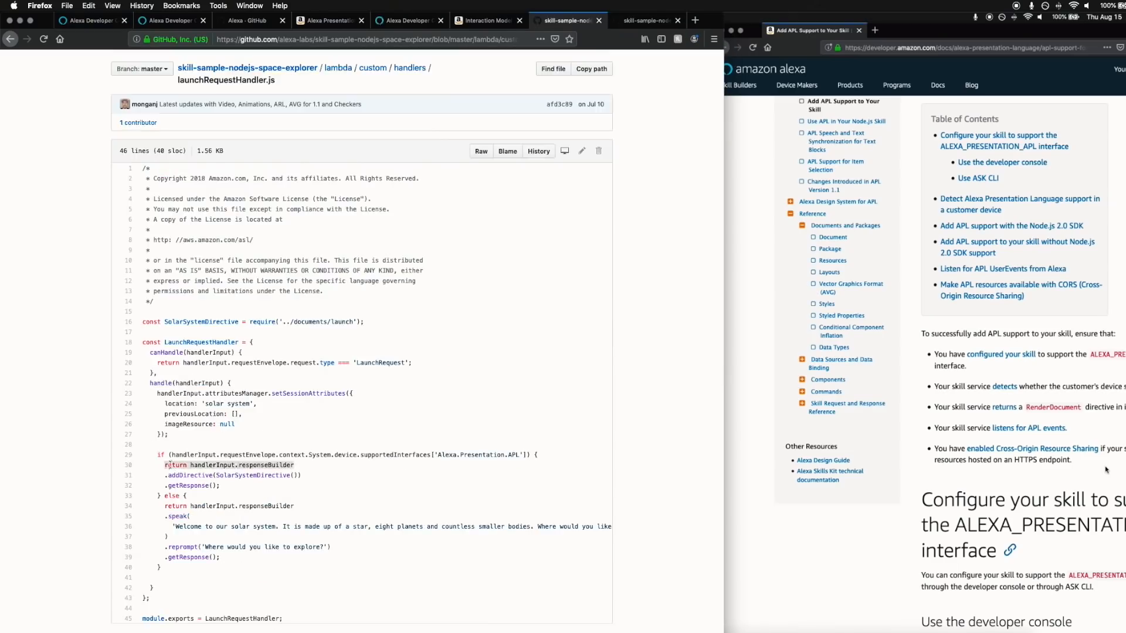
click(90, 20)
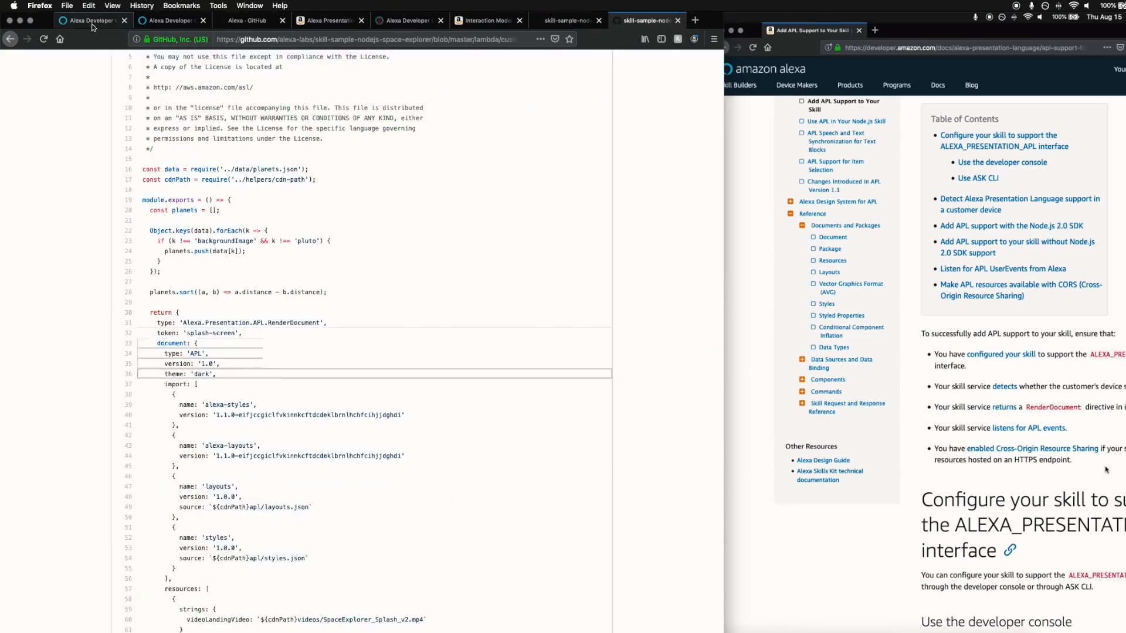
click(90, 20)
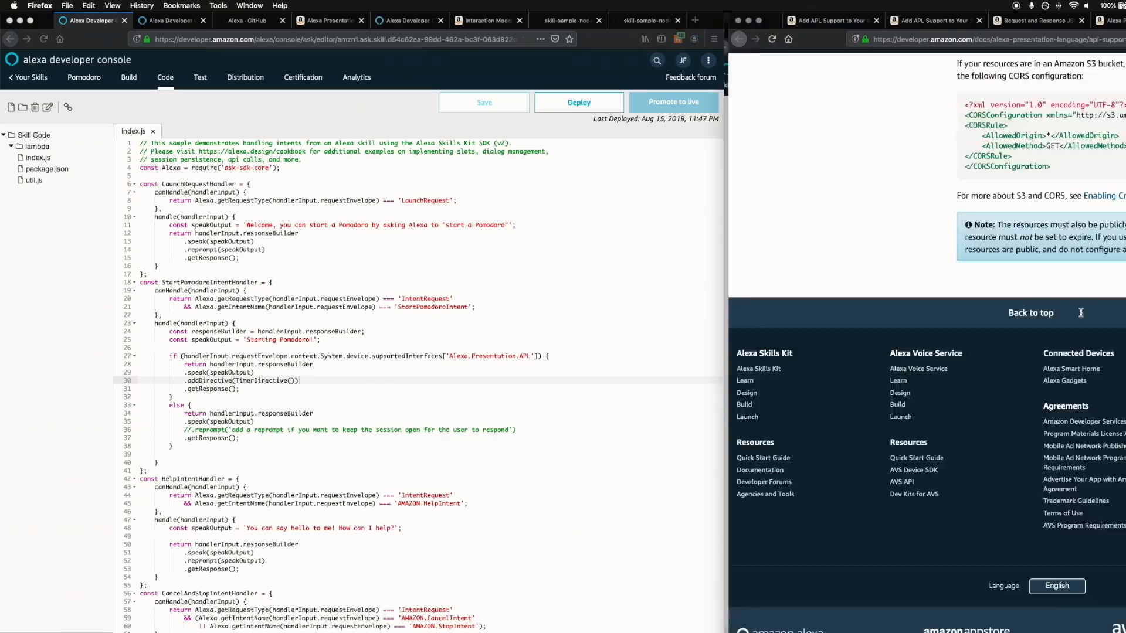
click(685, 25)
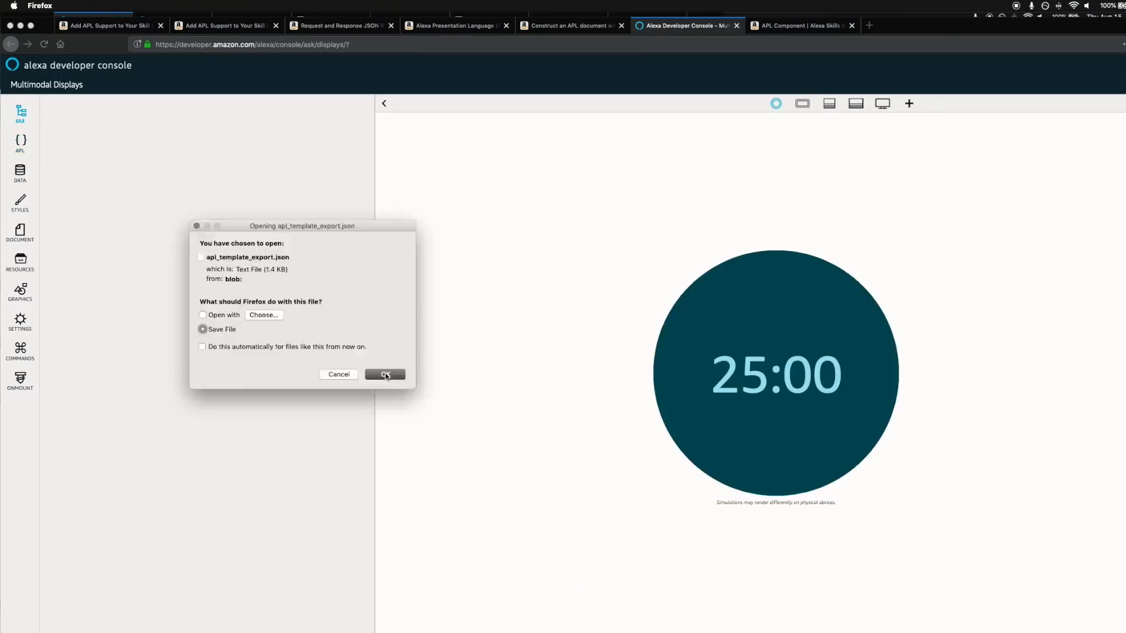
click(385, 374)
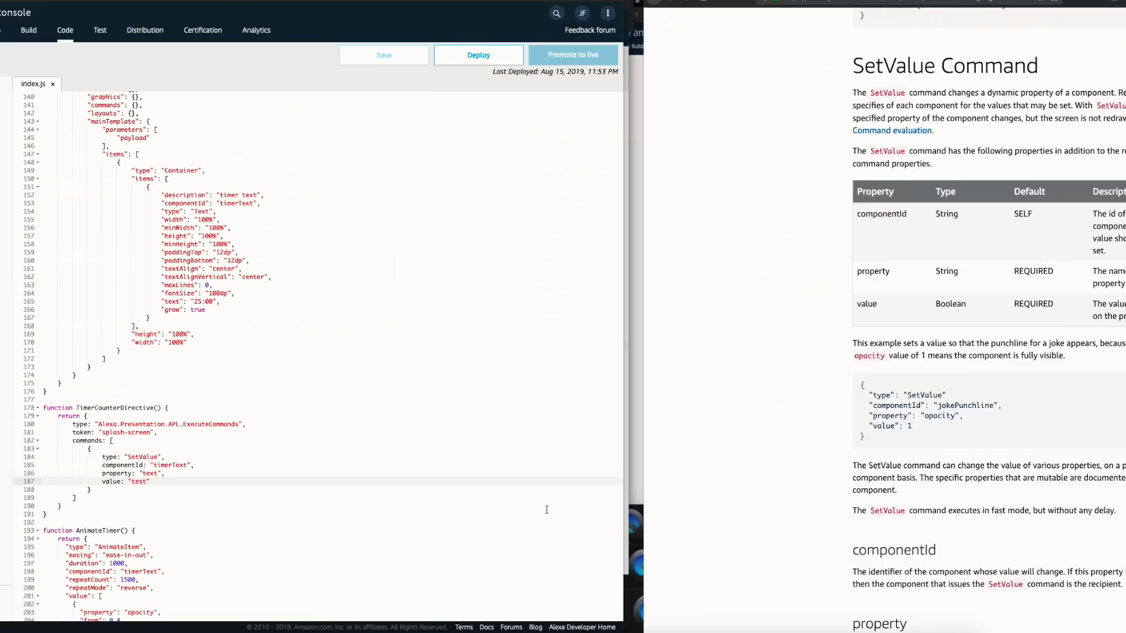
Rerun the start-Pomodoro request in the Test simulator
click(99, 29)
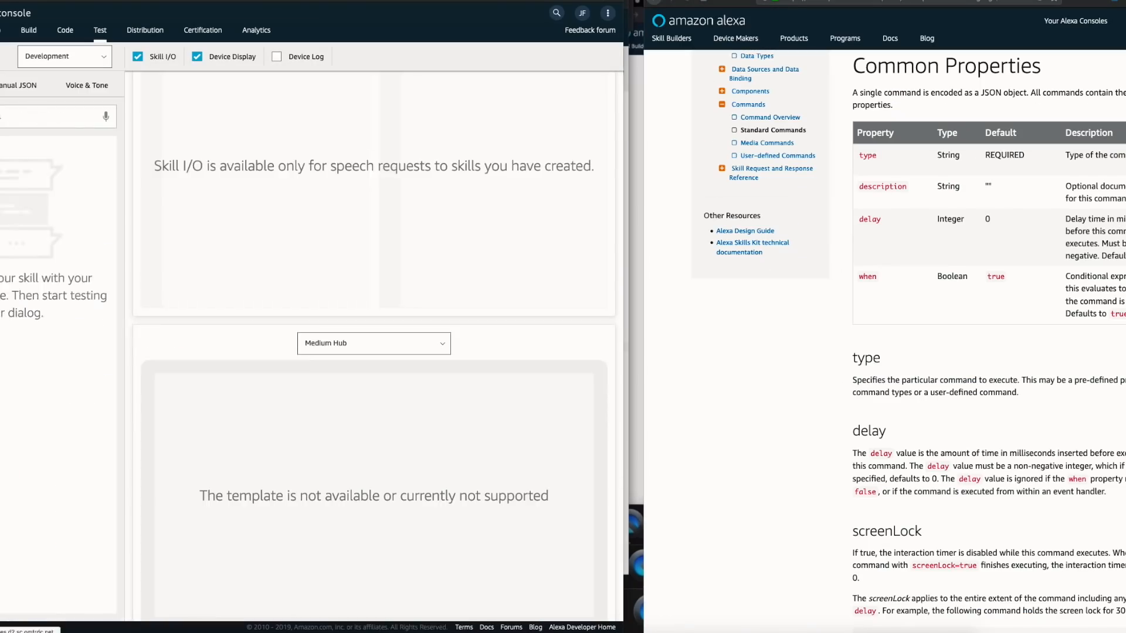
click(277, 57)
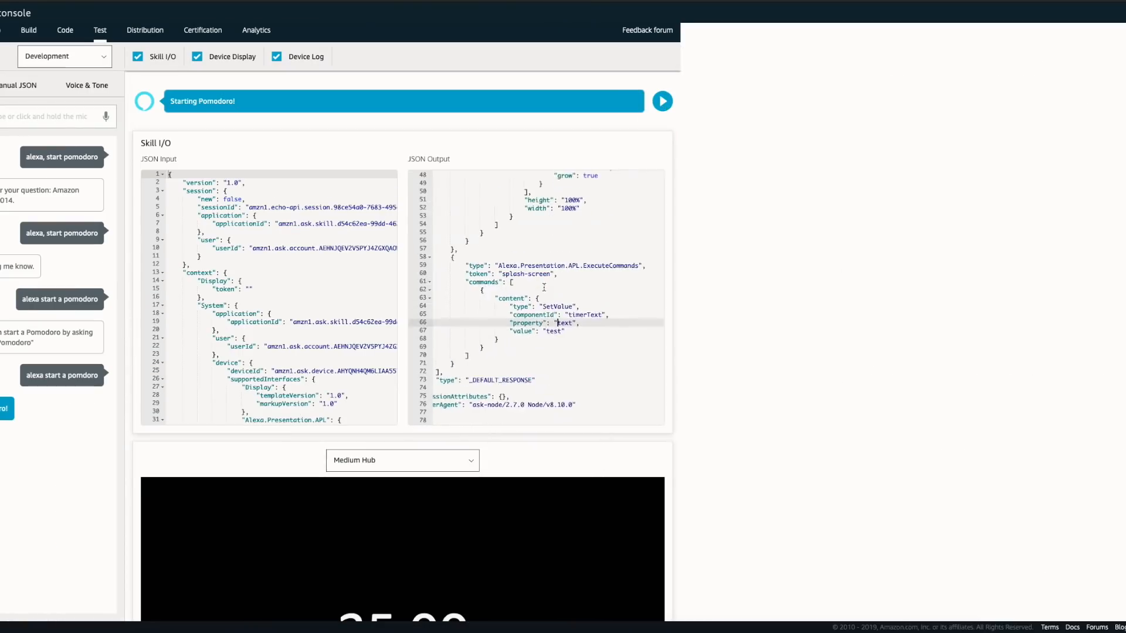
scroll(down, 3)
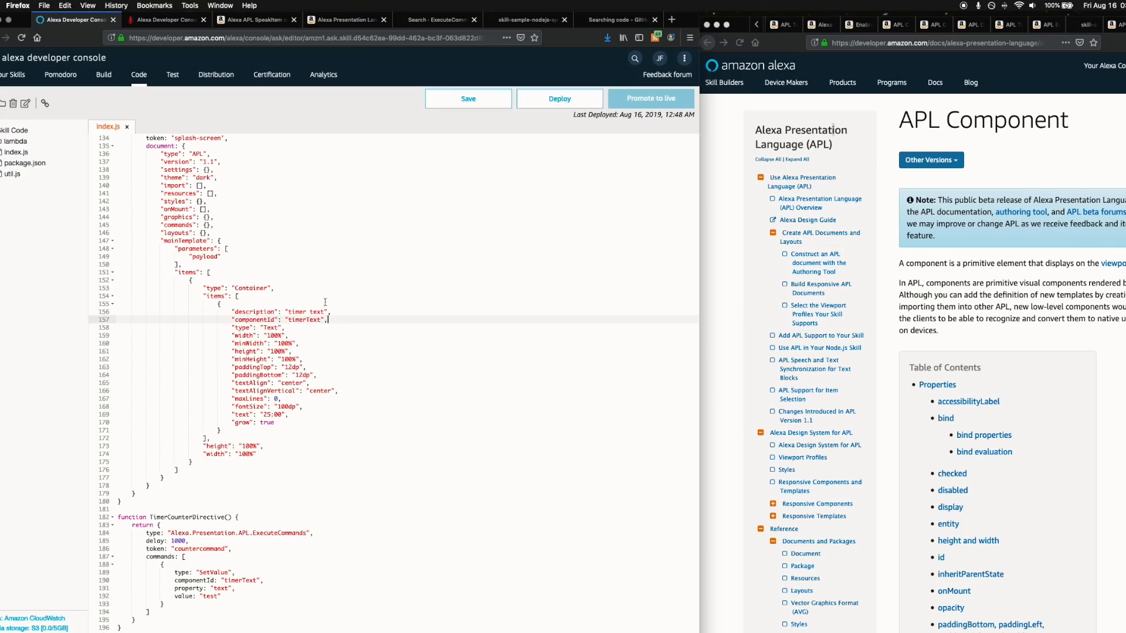
Rename componentId to id, deploy the code, and test it with 'testtest'
double_click(255, 320)
text(i)
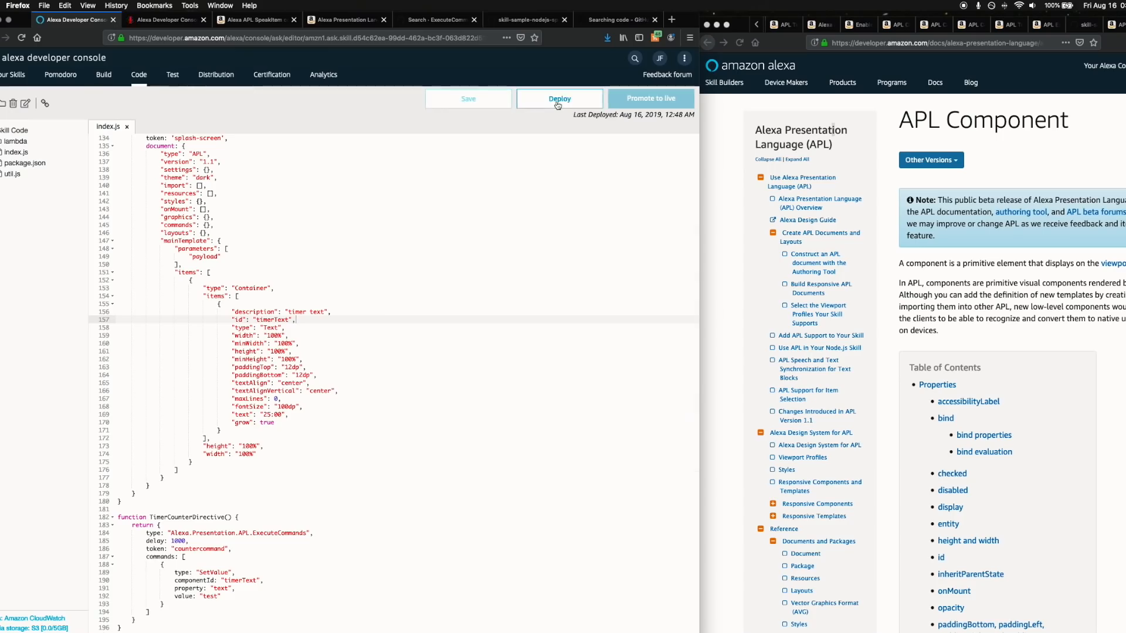
click(172, 74)
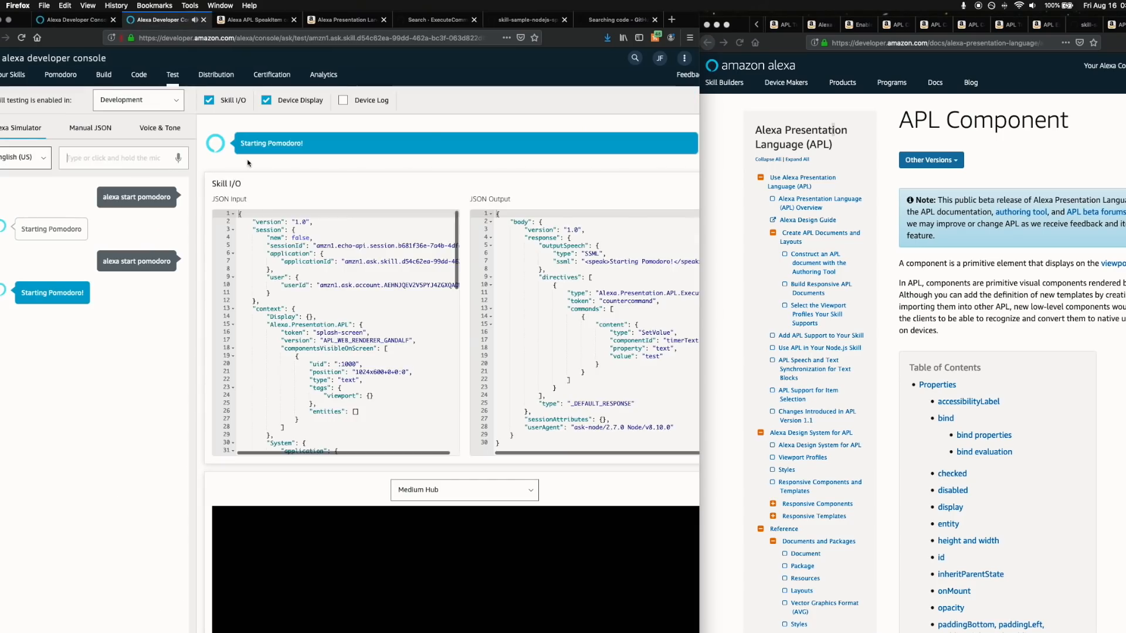
scroll(down, 3)
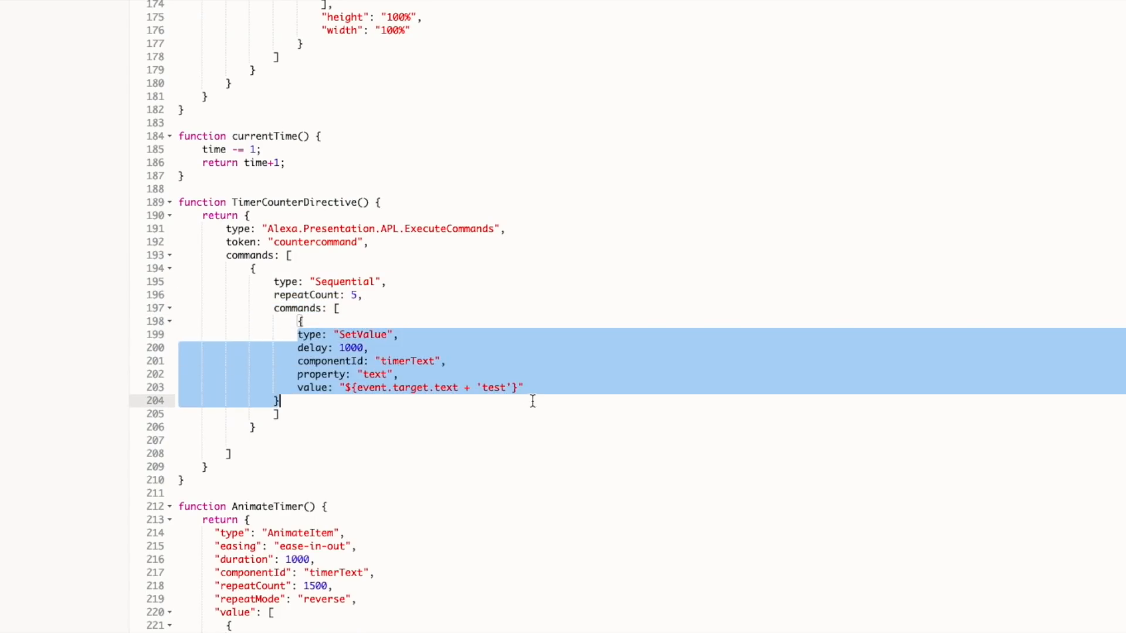
click(477, 388)
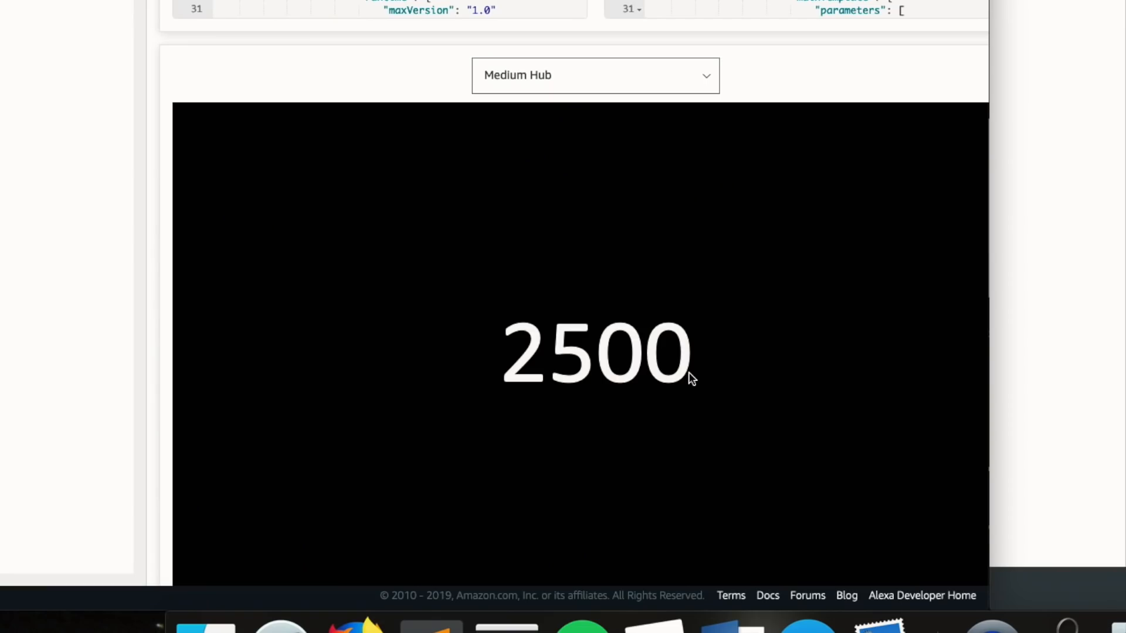
text(testtest)
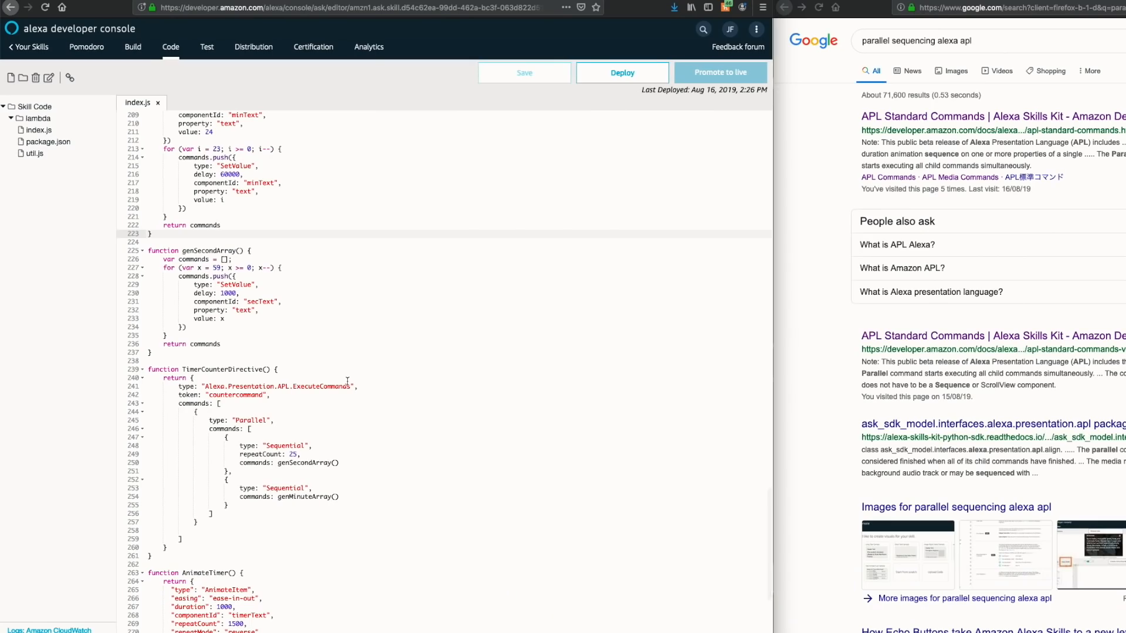
Add the work/rest notifier text and tap-to-reset TouchWrapper to the code, then deploy
scroll(down, 3)
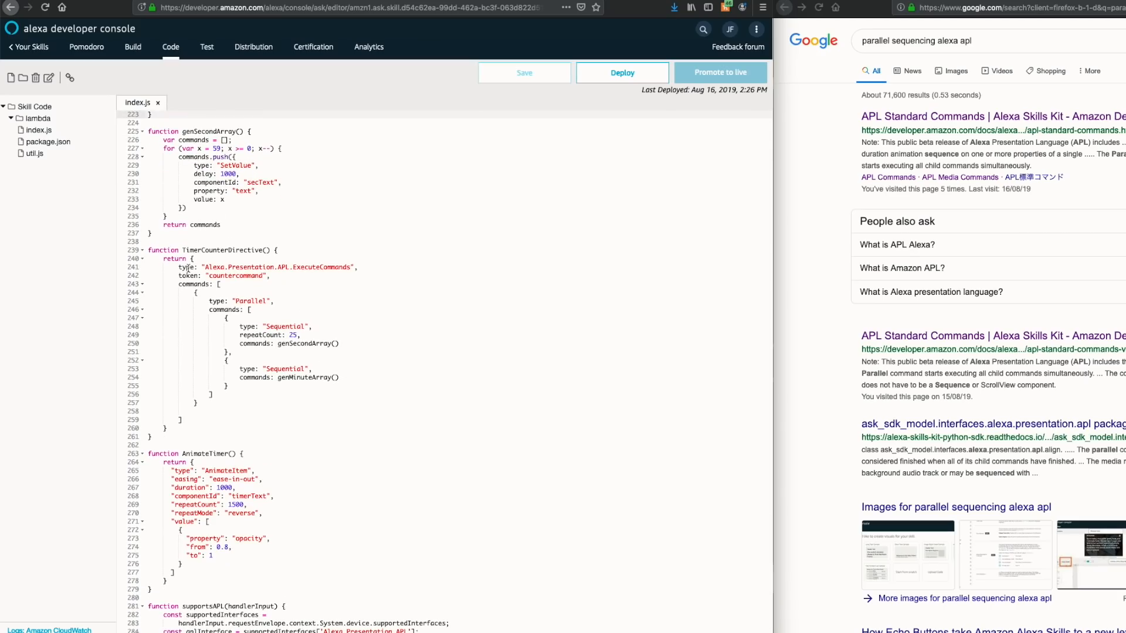
click(188, 268)
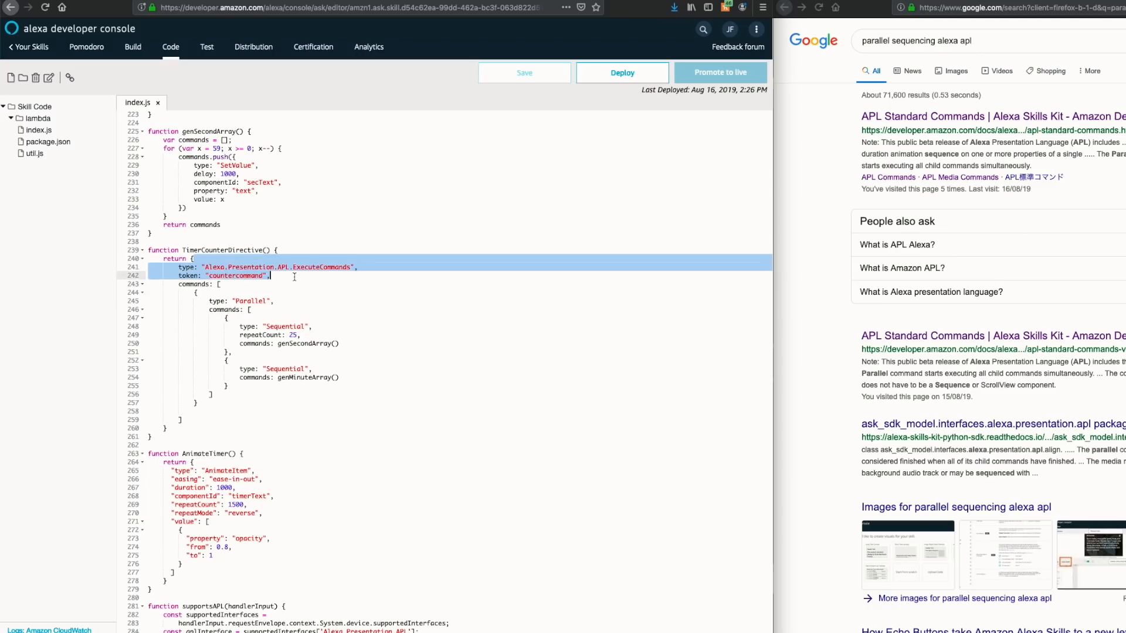
click(323, 286)
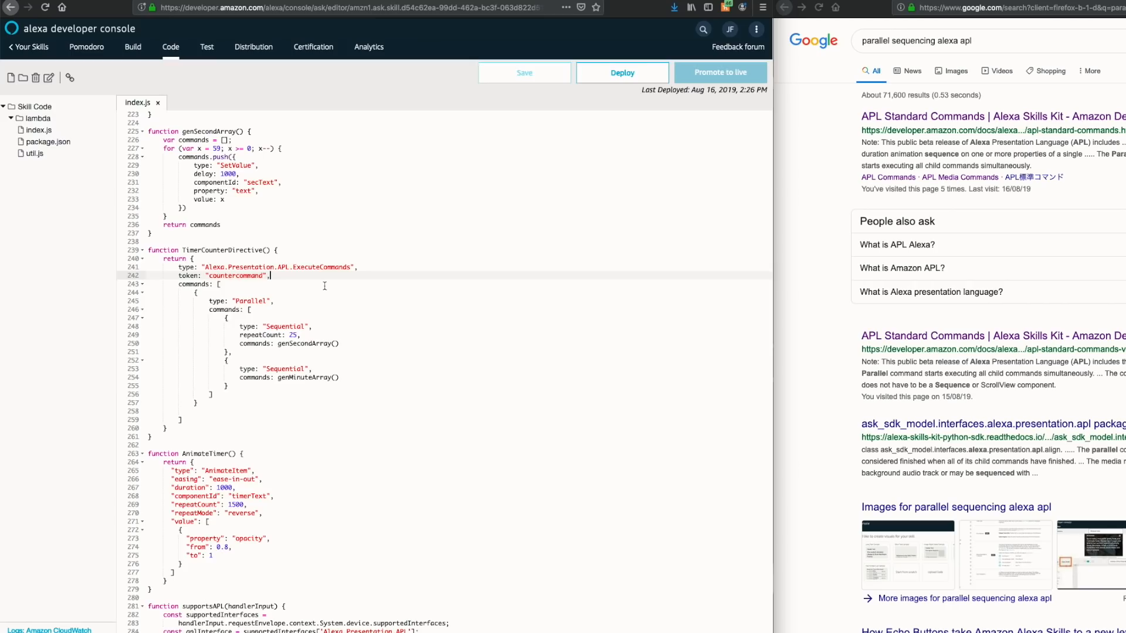
click(207, 47)
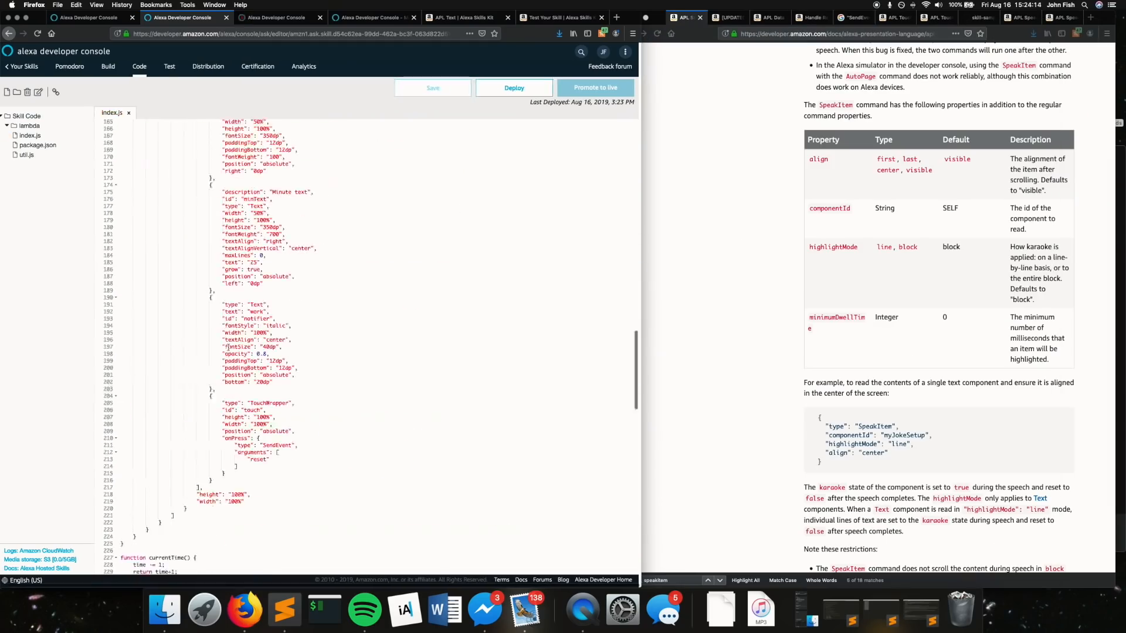
click(514, 87)
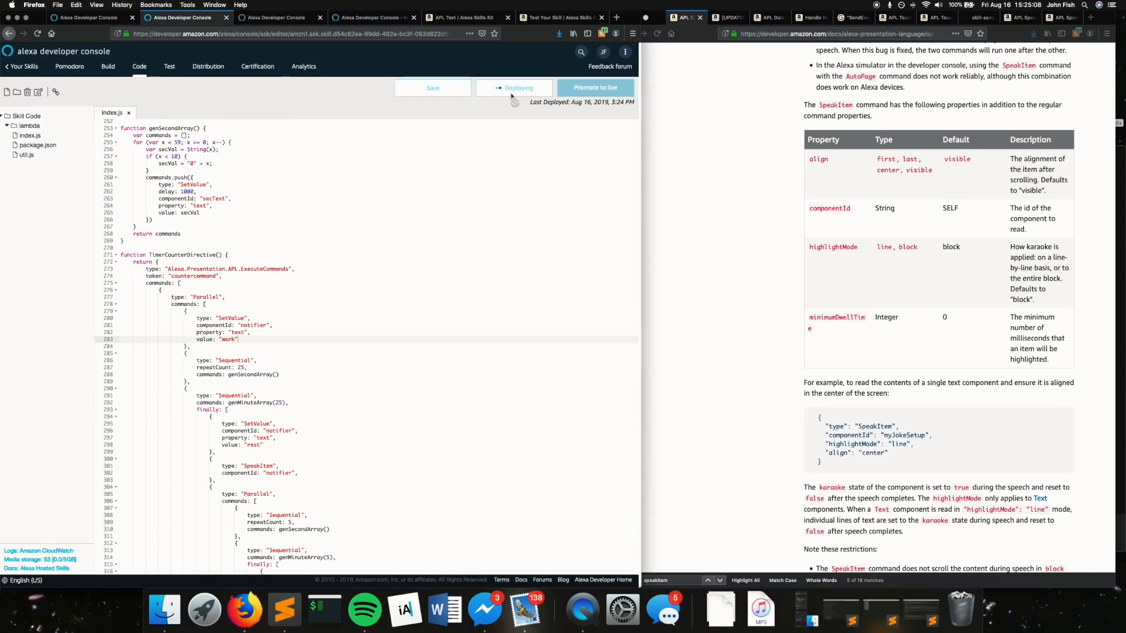
click(172, 66)
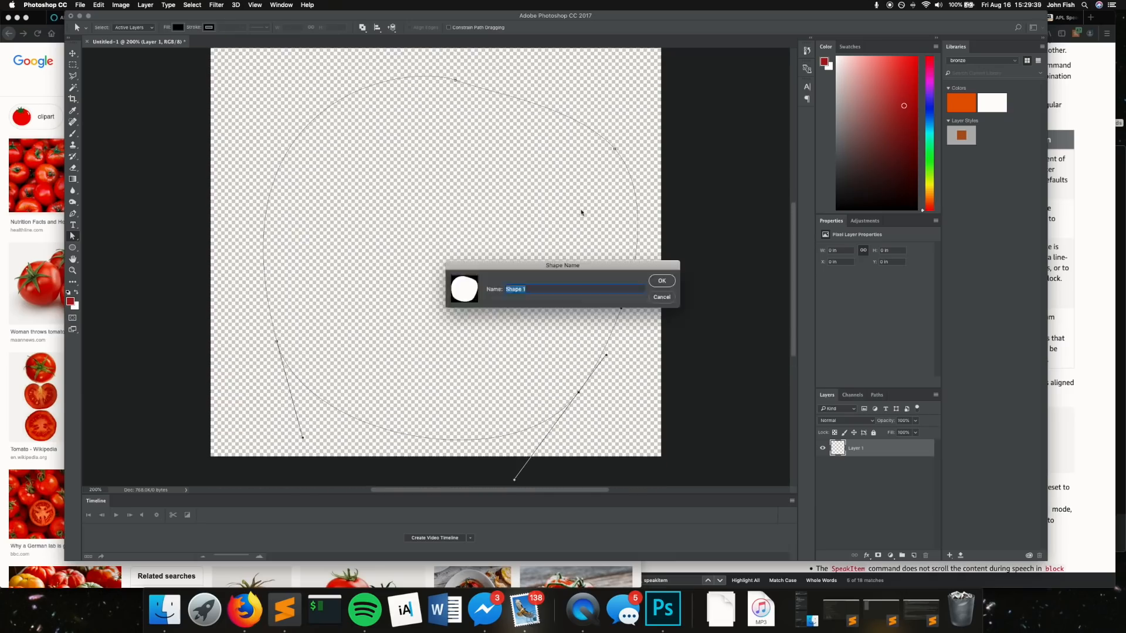
Confirm the tomato custom shape in Photoshop, then open the skill's Certification page
click(661, 280)
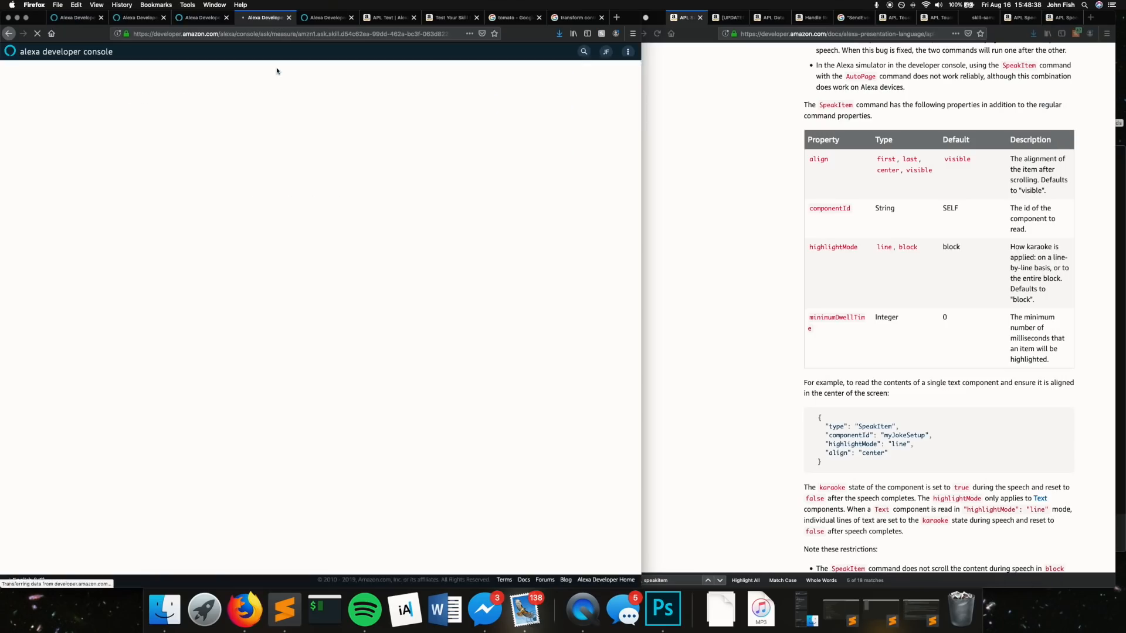
click(306, 66)
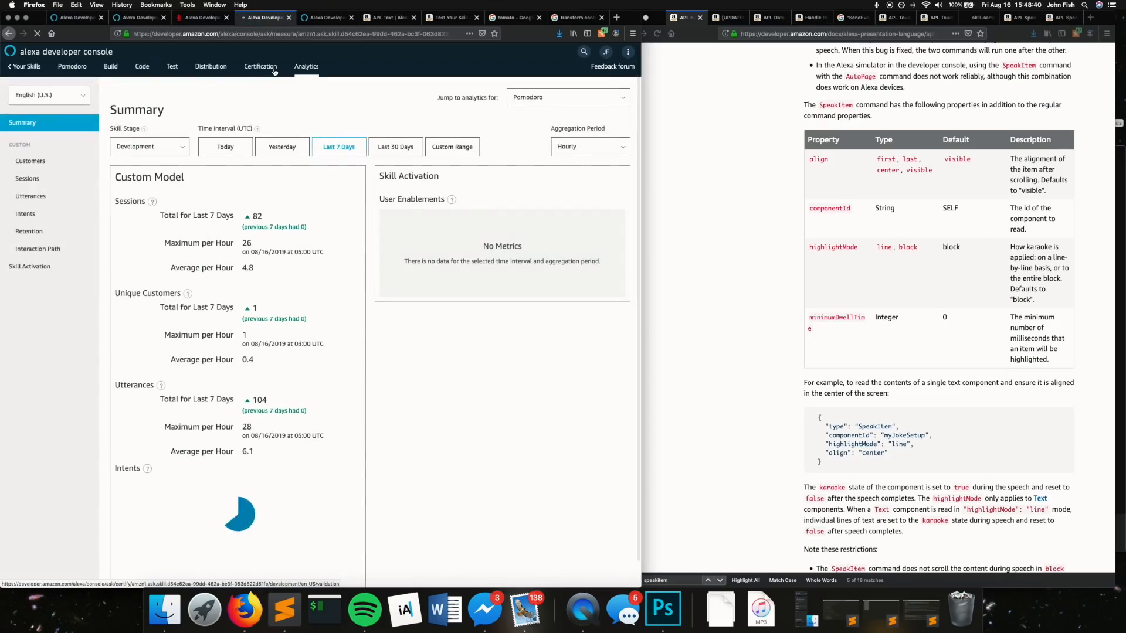